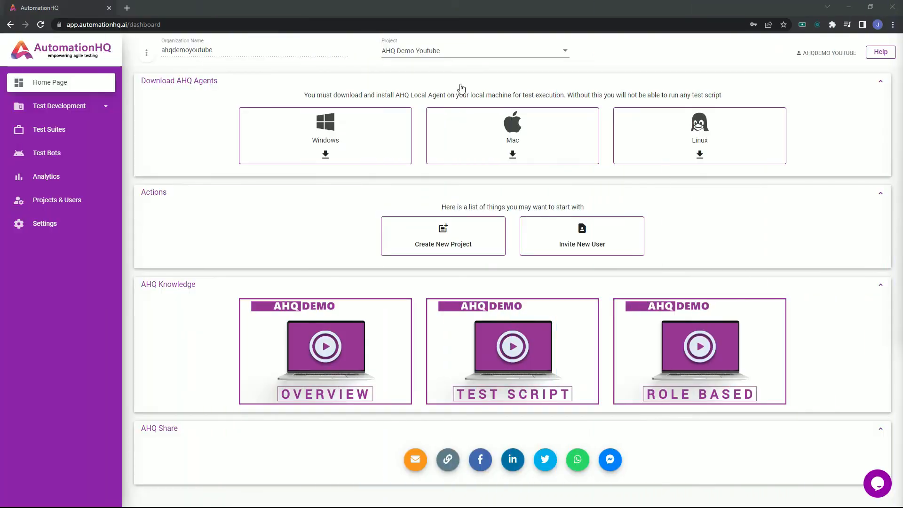
pyautogui.moveTo(49, 128)
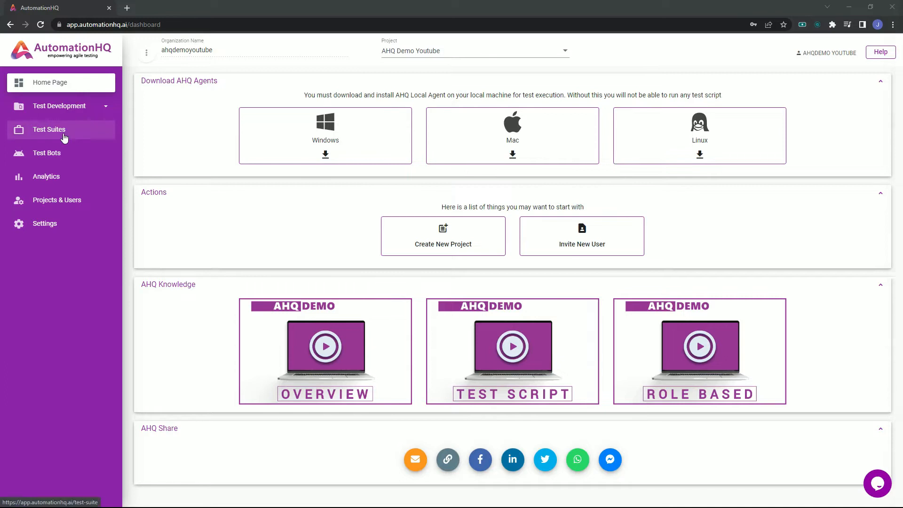
# Open the Test Suites page for the AHQ Demo Youtube project
pyautogui.click(49, 129)
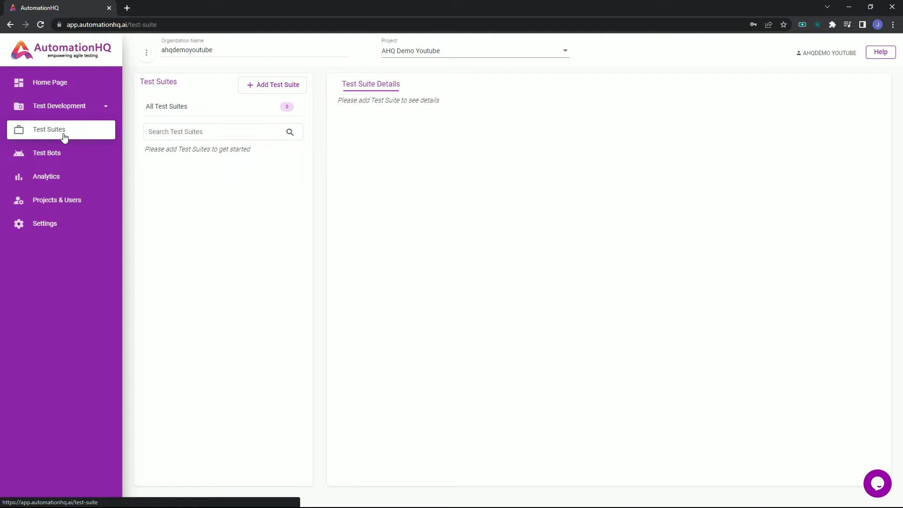
# Add and save a test suite named and described 'AHQ Demo Test Suite'
pyautogui.click(272, 85)
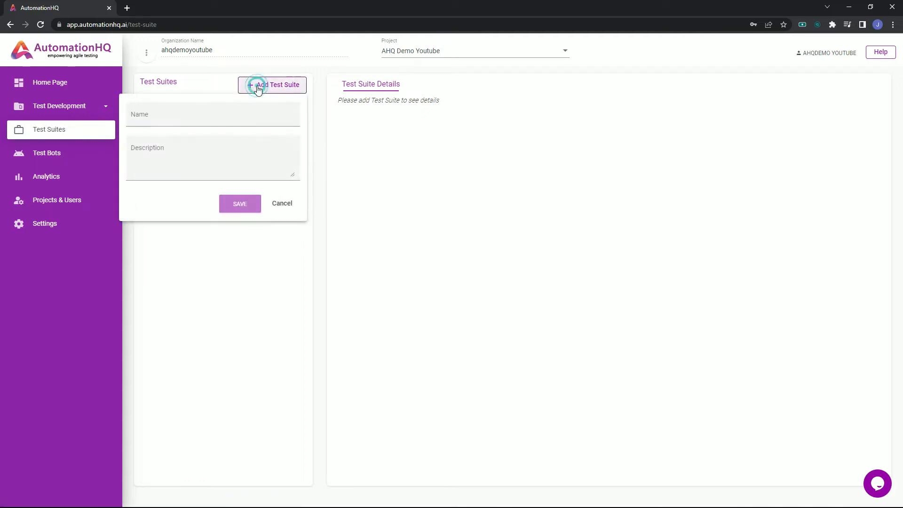
pyautogui.write('AHQ')
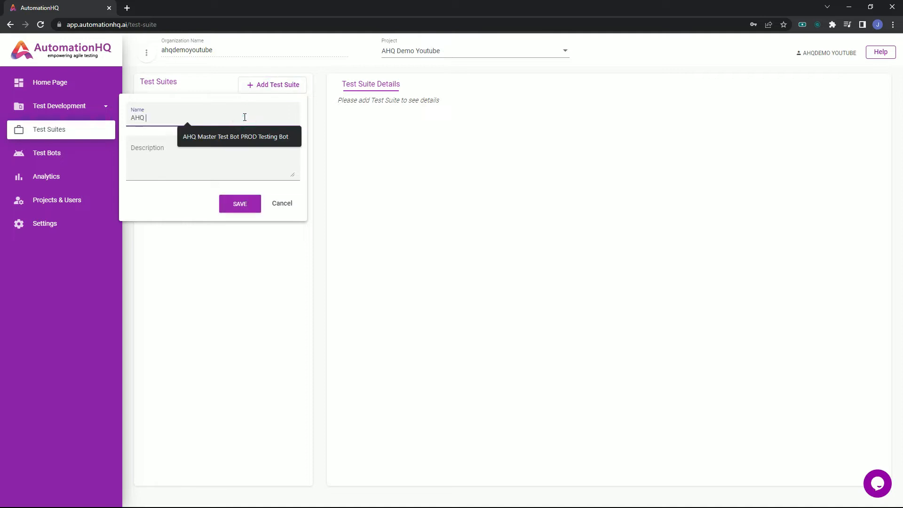
pyautogui.write('Demo Test')
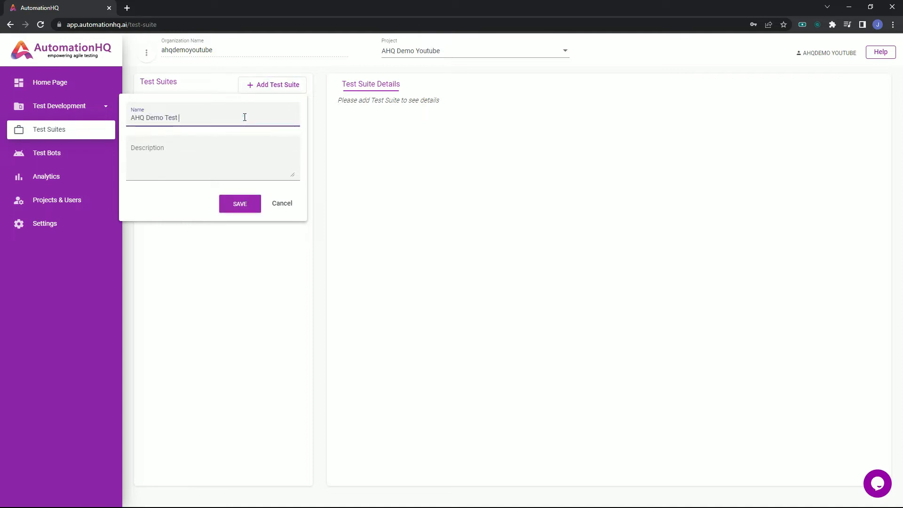
pyautogui.write('Suite')
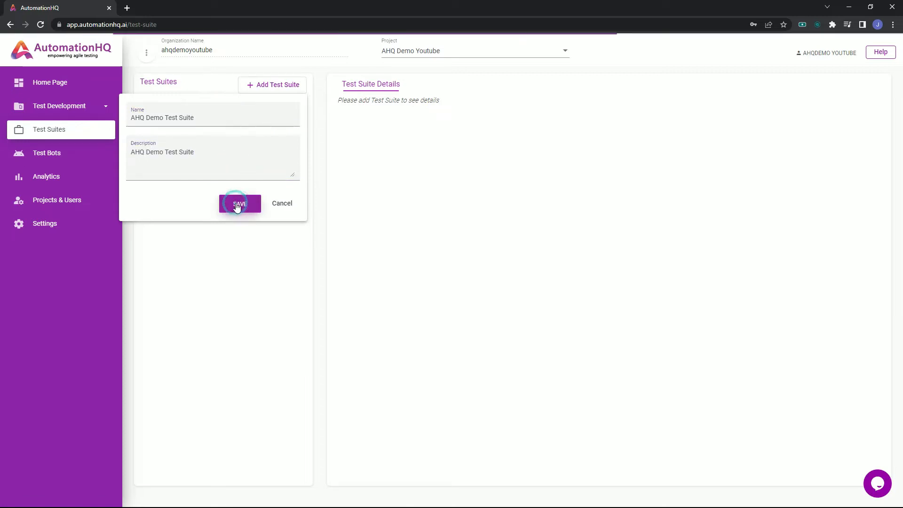
pyautogui.click(238, 203)
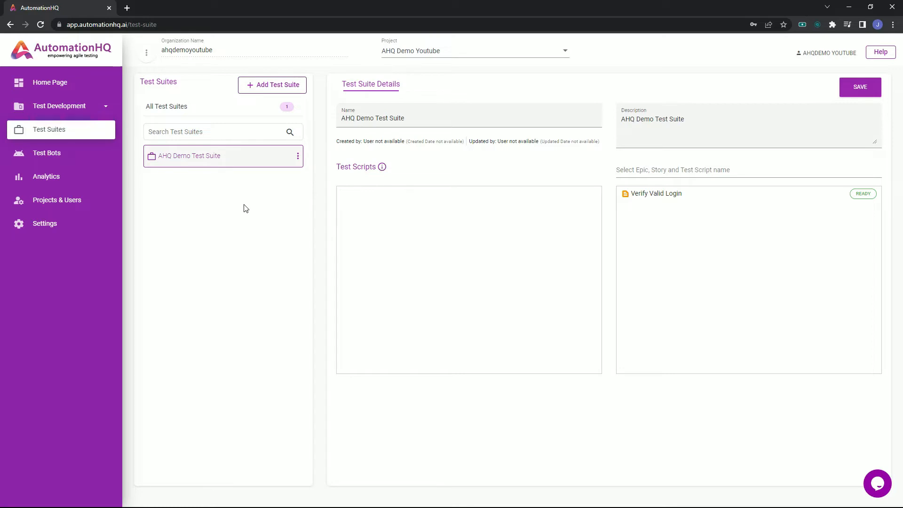
pyautogui.moveTo(716, 226)
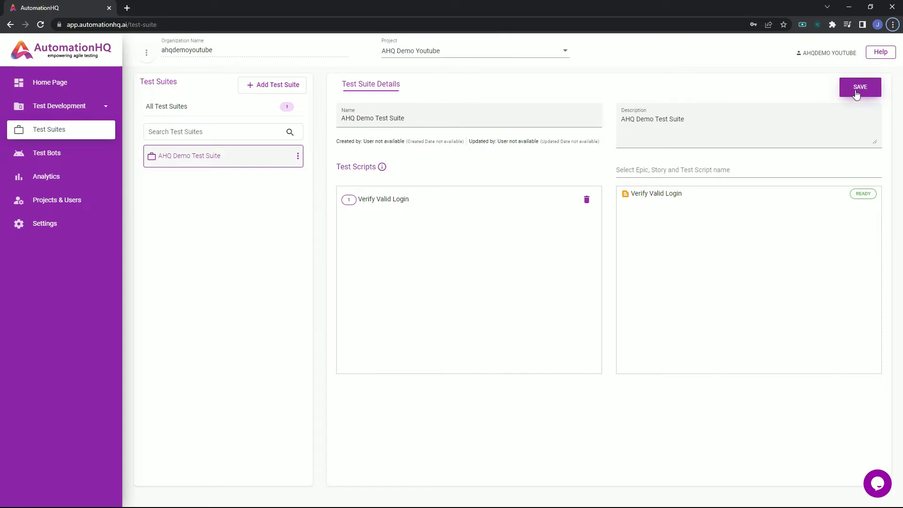
pyautogui.moveTo(46, 152)
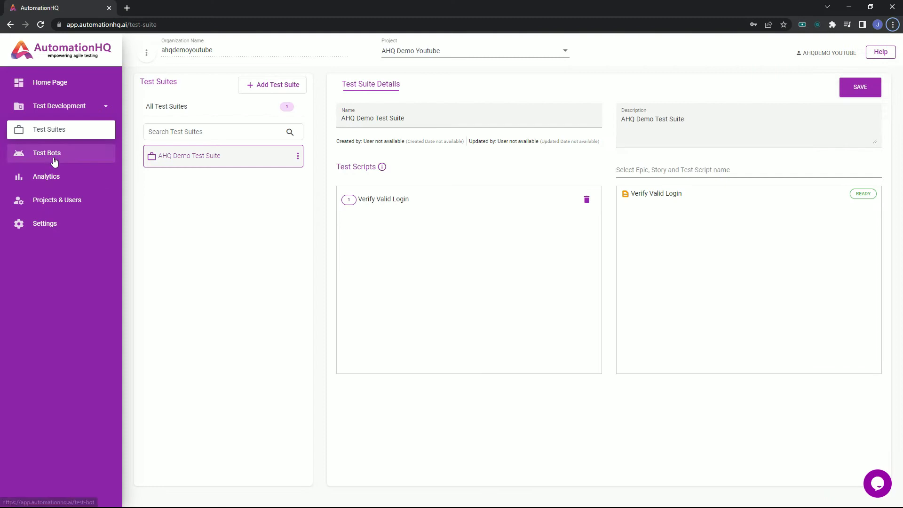
# On the Test Bots page, add and save 'AHQ Demo Test Bot' with matching description
pyautogui.click(46, 153)
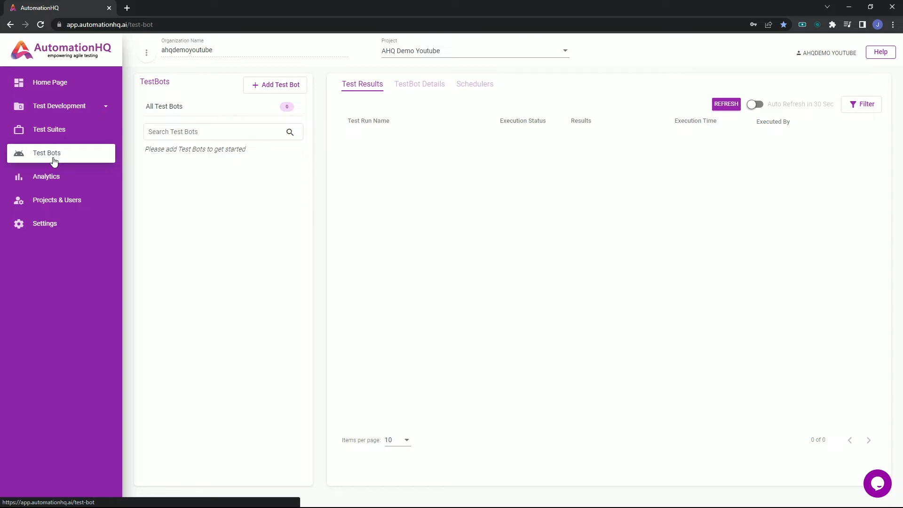
pyautogui.click(275, 84)
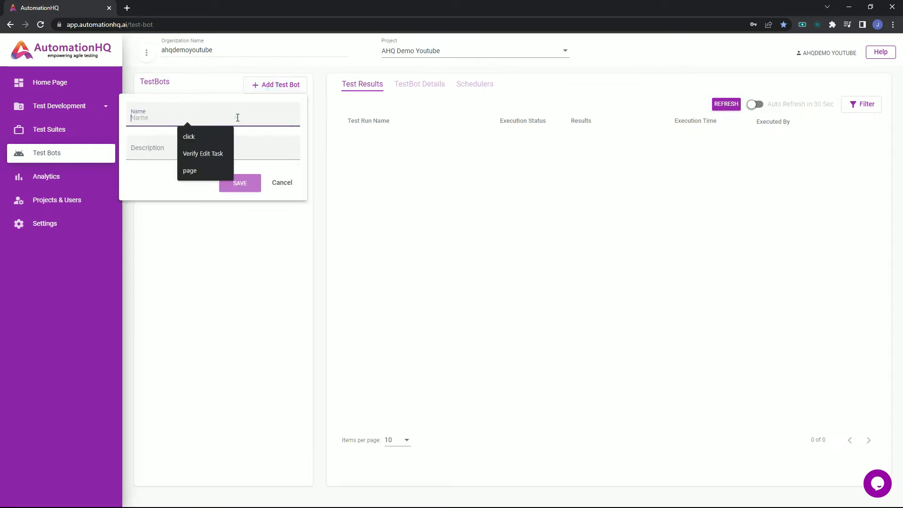
pyautogui.write('AHQ Demo Test')
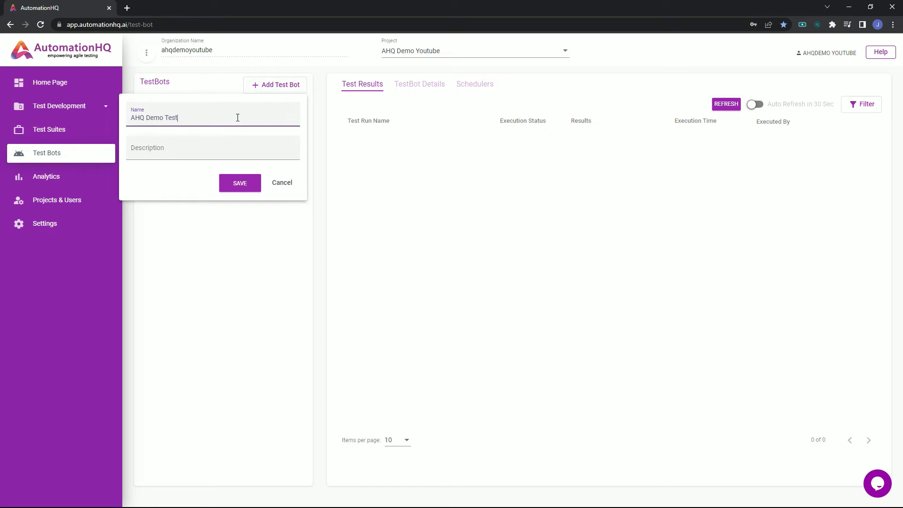
pyautogui.write('Bot')
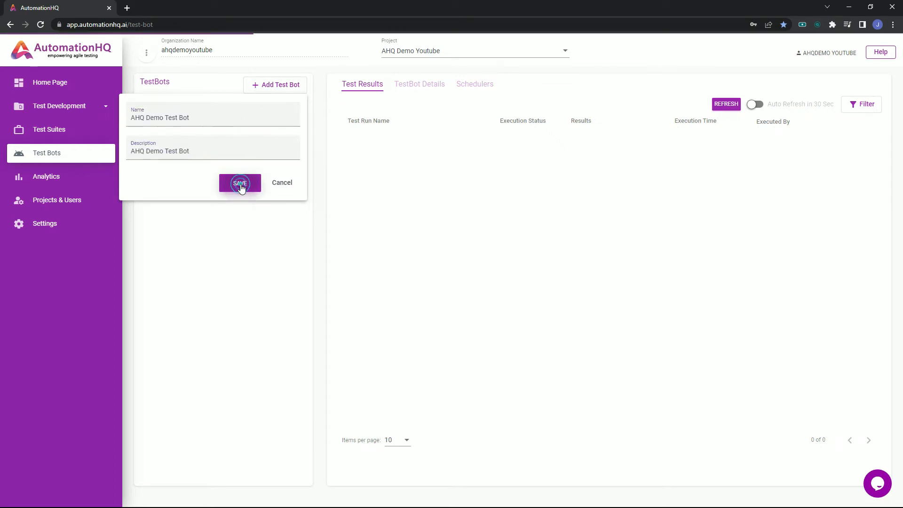
pyautogui.click(239, 182)
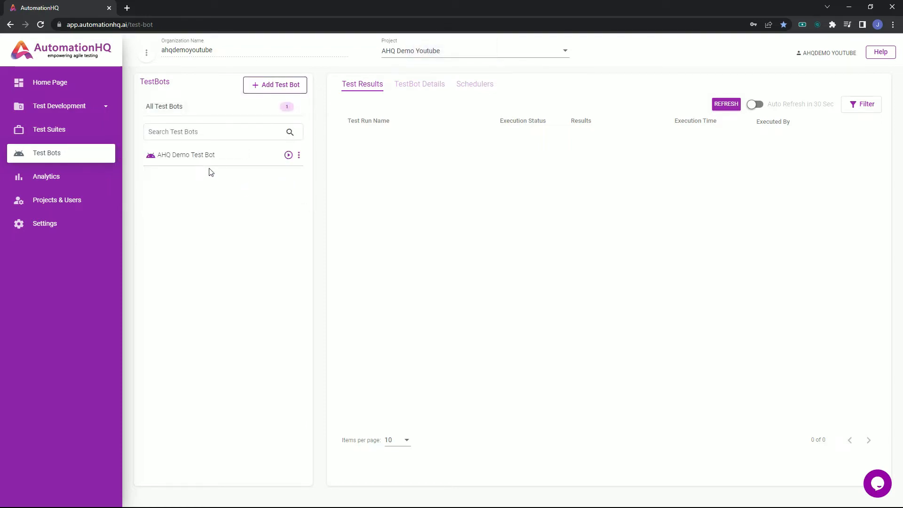
# Add AHQ Demo Test Suite to AHQ Demo Test Bot's details and save the bot
pyautogui.click(190, 155)
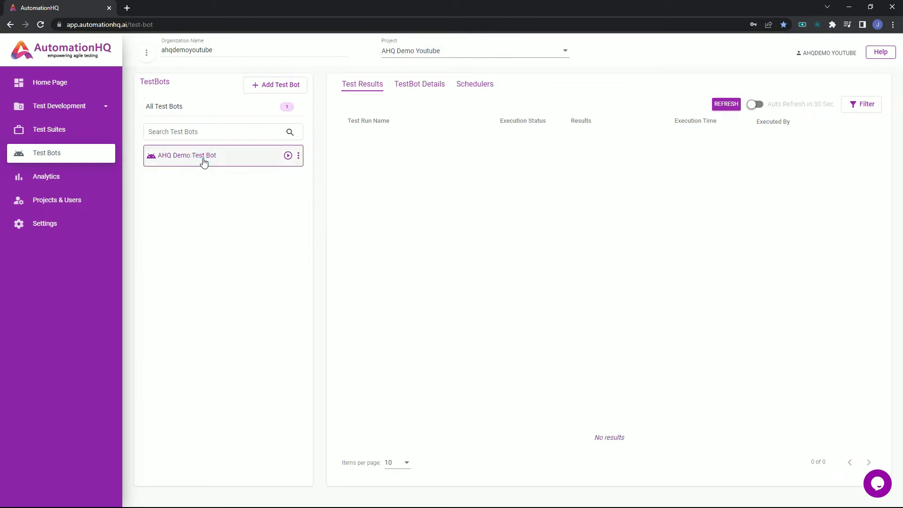
pyautogui.click(419, 84)
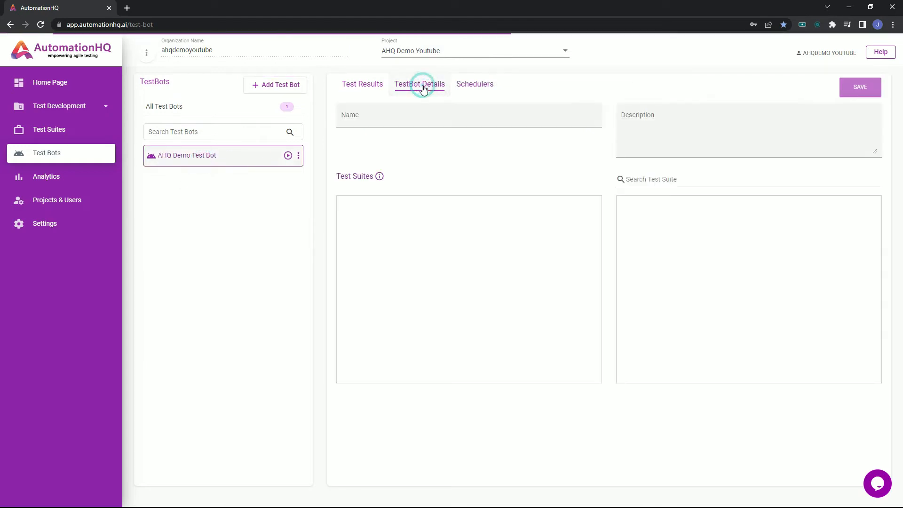
pyautogui.click(418, 84)
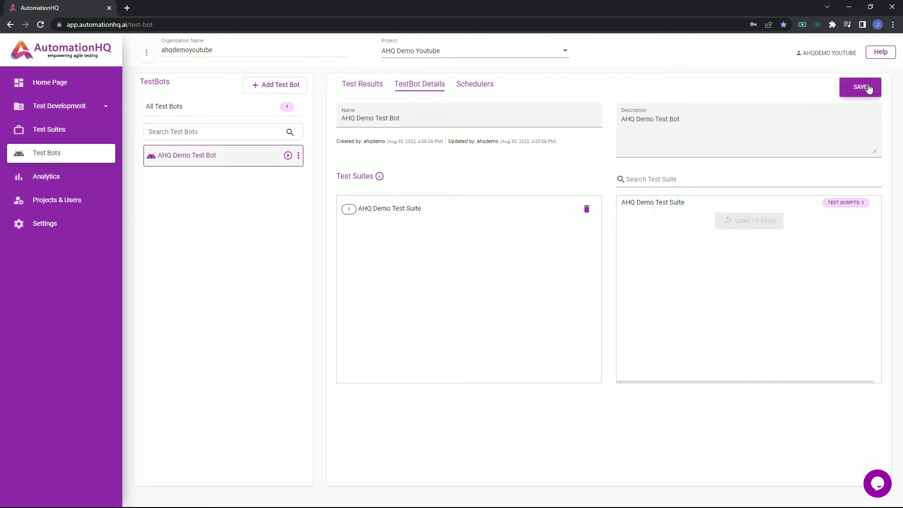
pyautogui.click(860, 87)
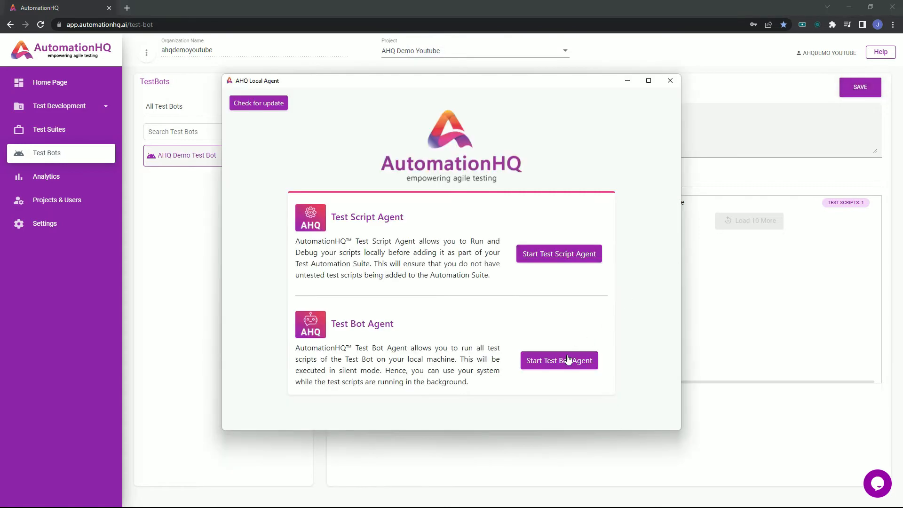
# Start the Test Bot Agent in AHQ Local Agent and dismiss its window
pyautogui.click(558, 362)
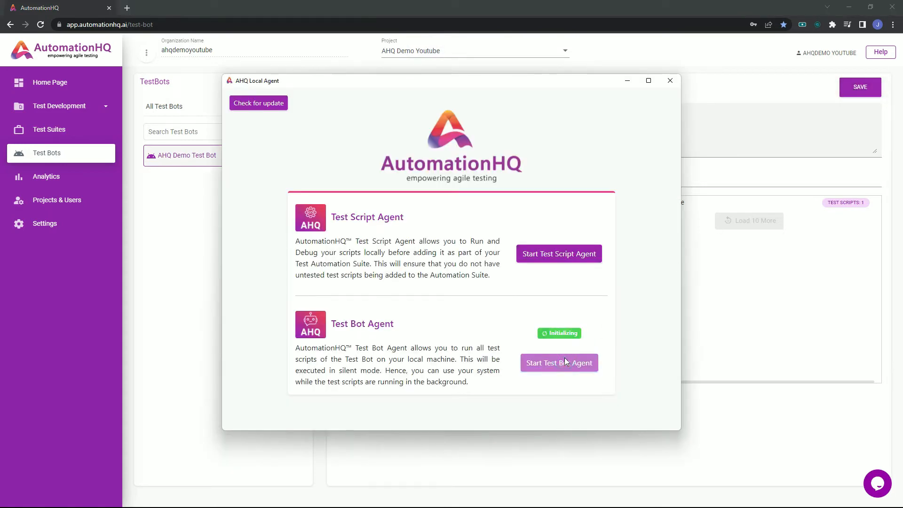
pyautogui.click(669, 80)
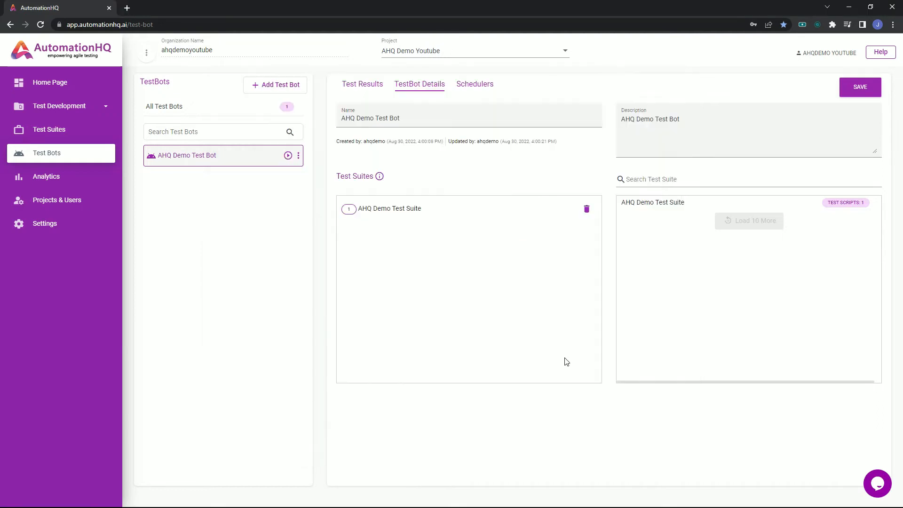
pyautogui.moveTo(871, 70)
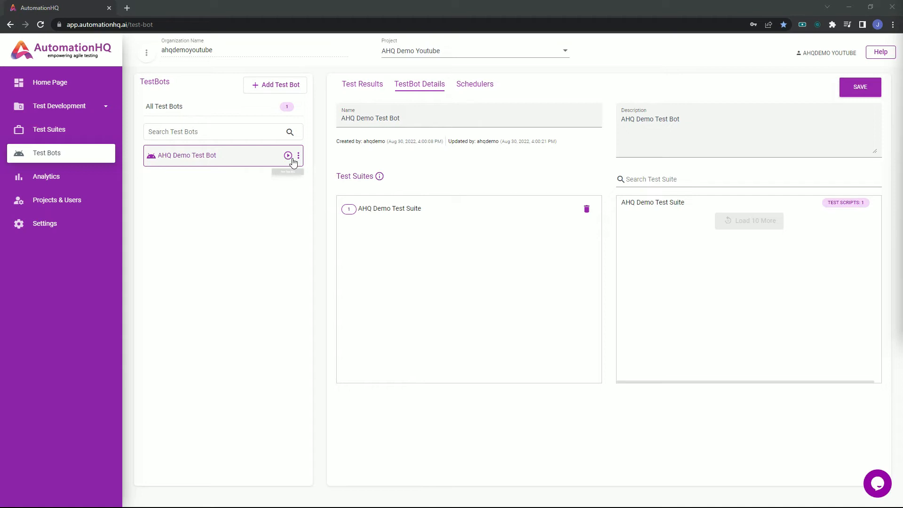
# Execute AHQ Demo Test Bot as test run 'AHQ Test Execution'
pyautogui.click(288, 156)
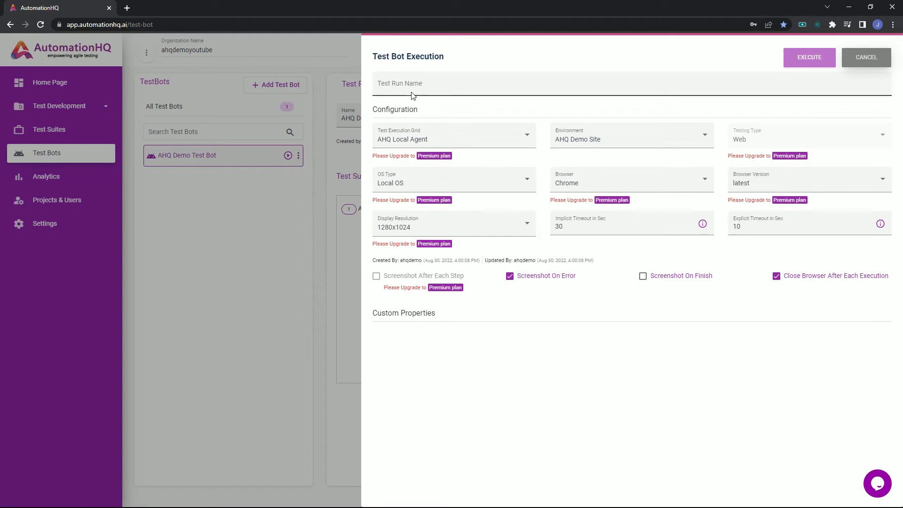
pyautogui.write('AHQ Test Execution')
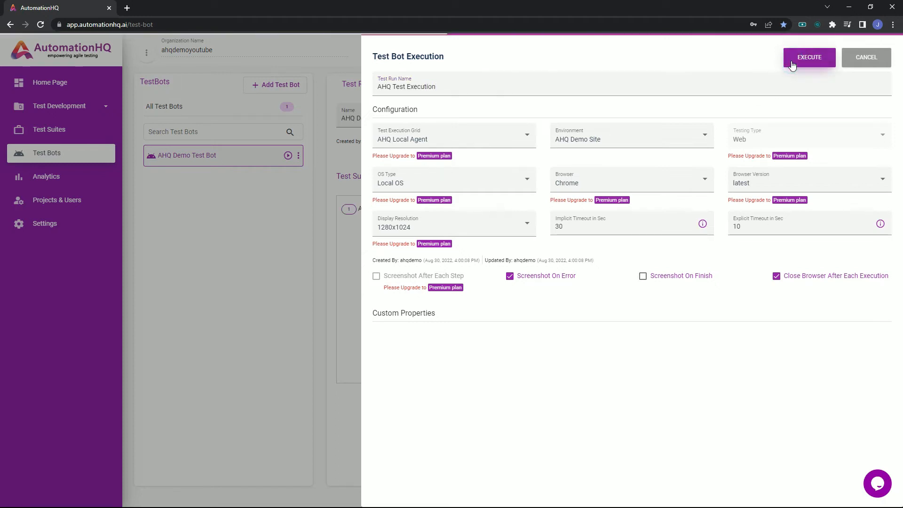
pyautogui.click(808, 57)
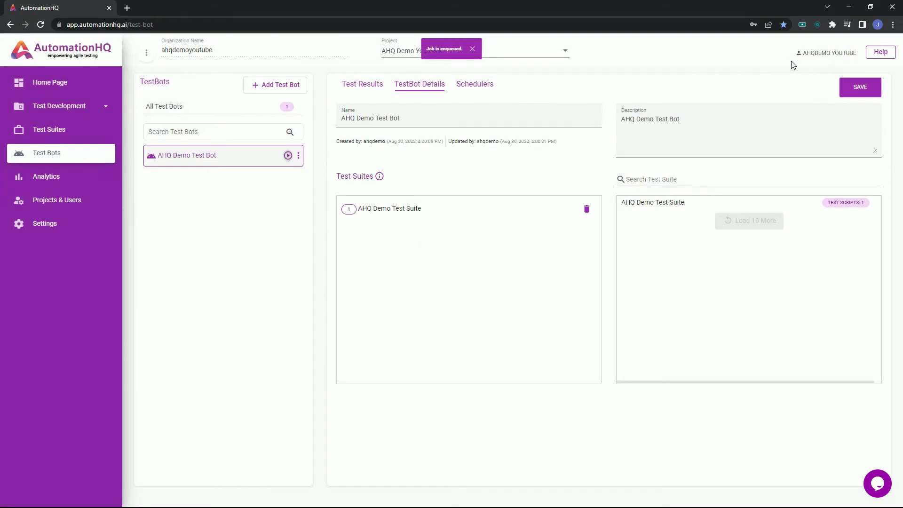
# Refresh the Test Results until AHQ Test Execution shows SUCCEEDED in about 27 seconds
pyautogui.click(361, 84)
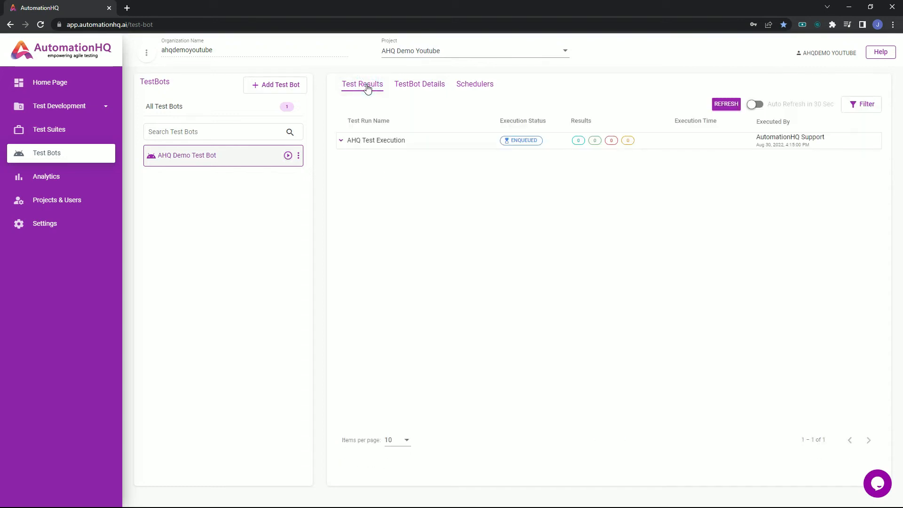
pyautogui.click(726, 104)
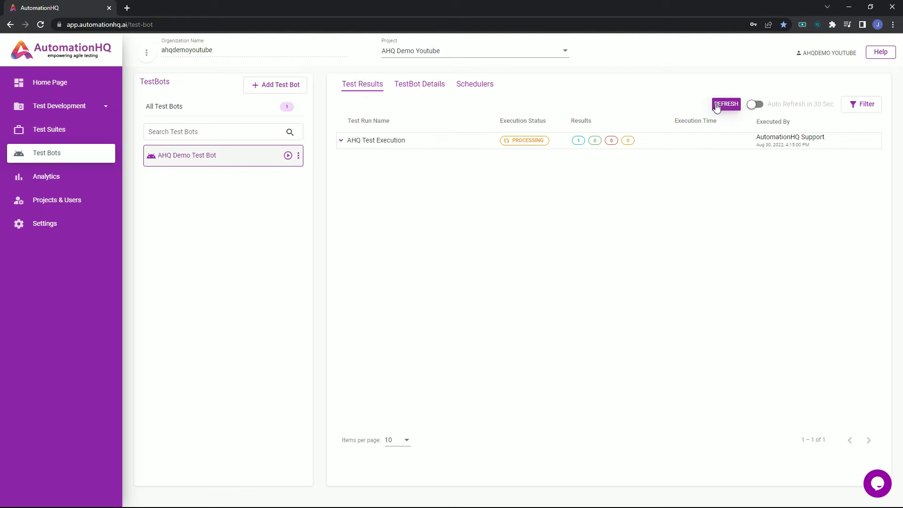
pyautogui.click(725, 105)
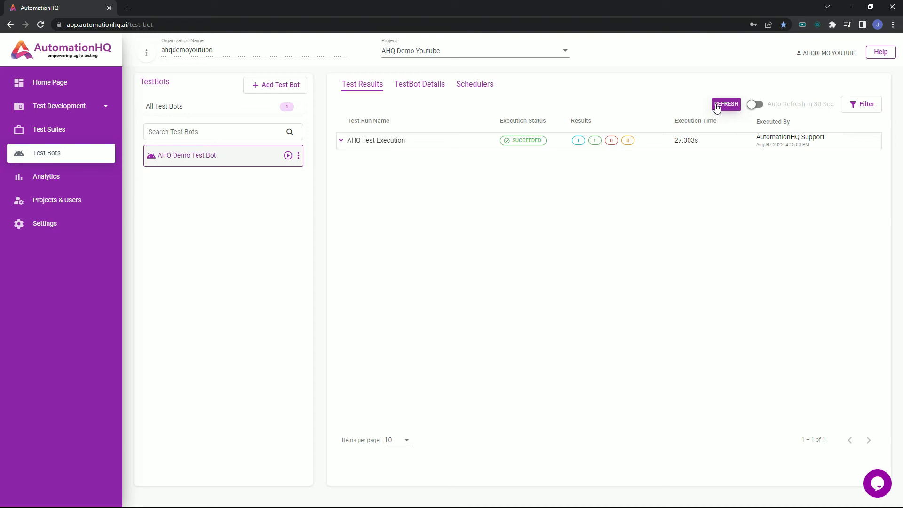
pyautogui.moveTo(373, 140)
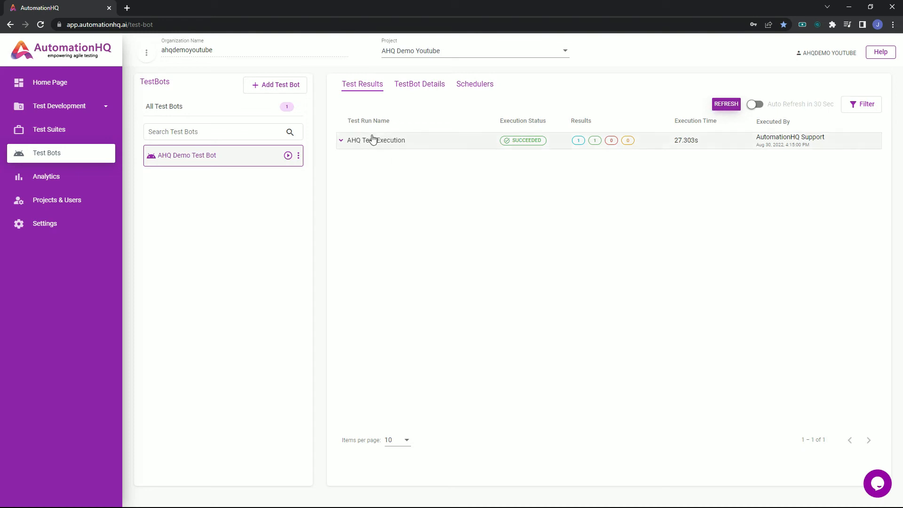
# Expand AHQ Test Execution, opening AHQ Demo Test Suite and Verify Valid Login results
pyautogui.click(341, 140)
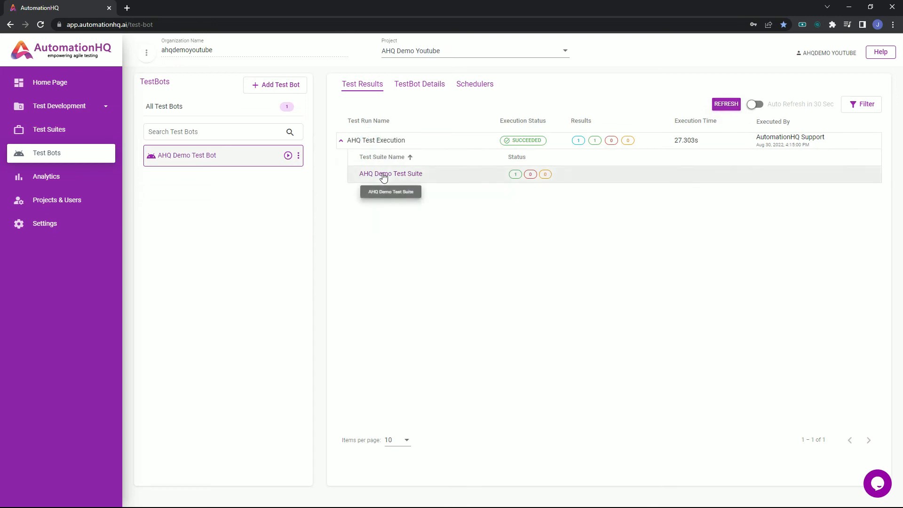
pyautogui.click(390, 174)
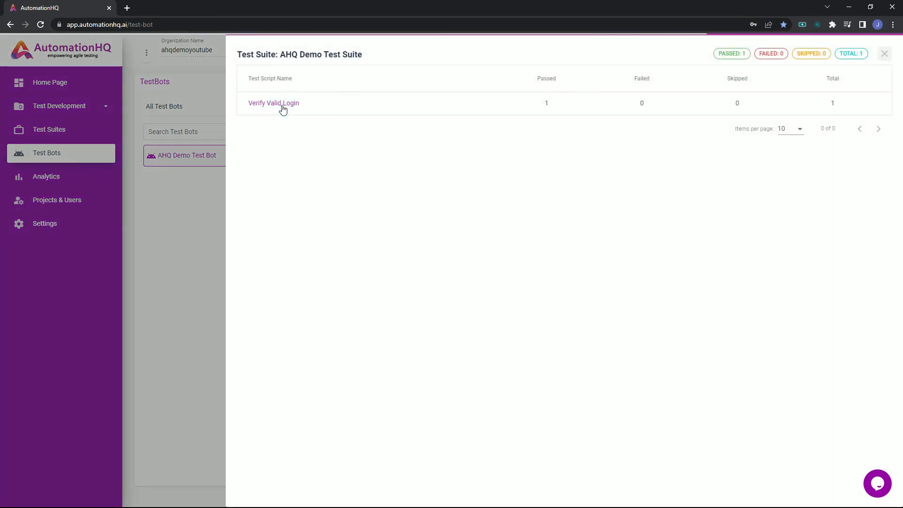
pyautogui.click(273, 103)
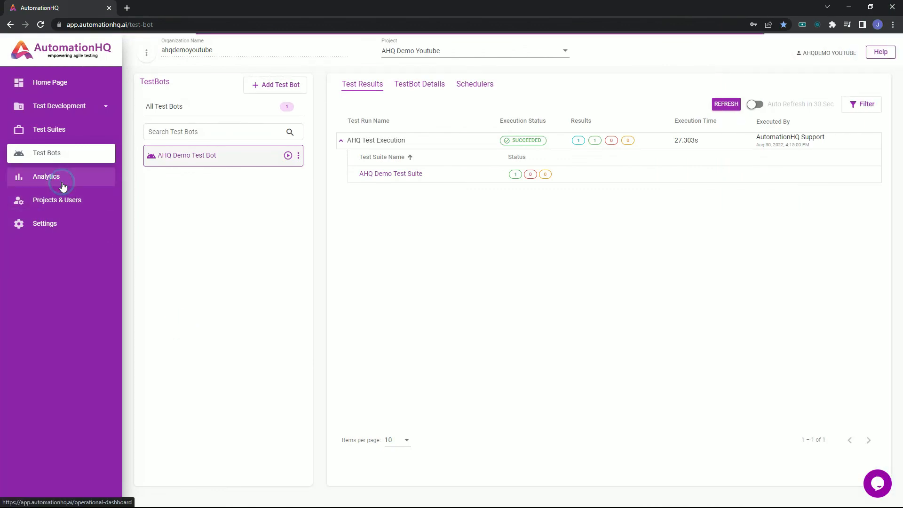
# In Analytics for AHQ Demo Test Bot, view Verify Valid Login's passed step results
pyautogui.click(46, 176)
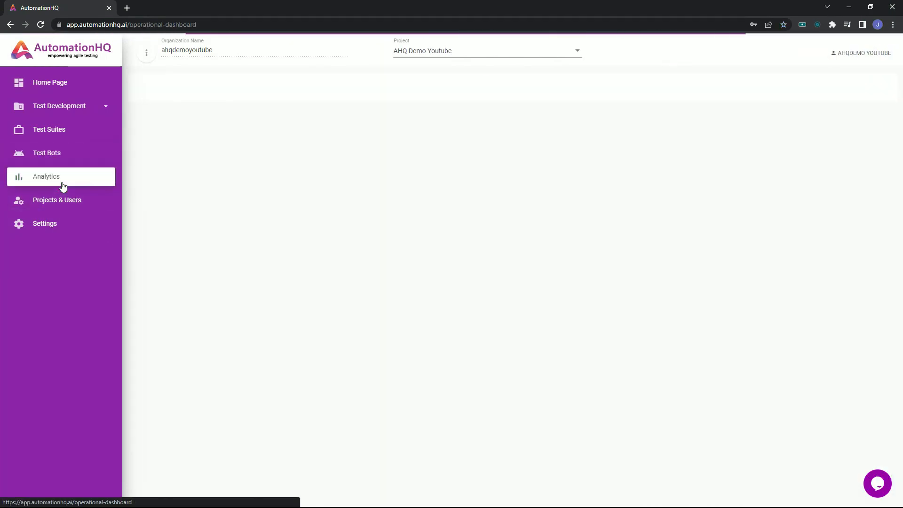
pyautogui.click(46, 177)
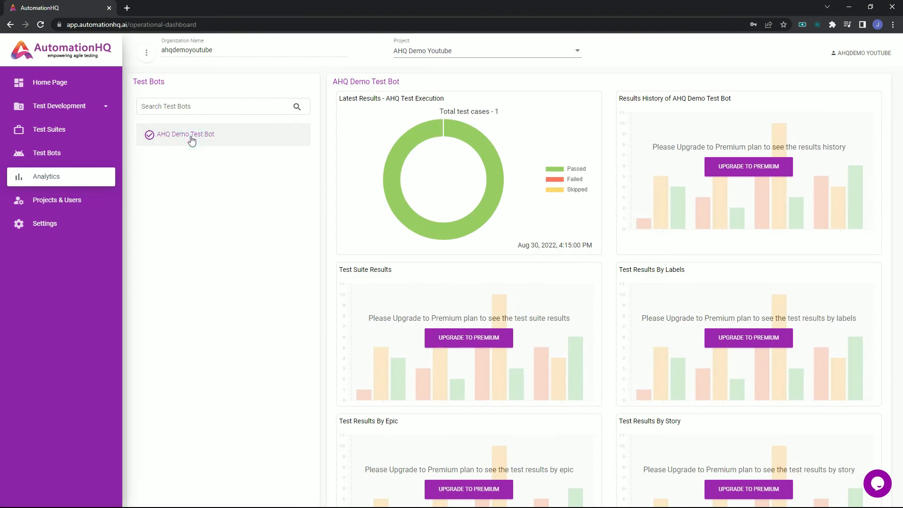
pyautogui.moveTo(482, 154)
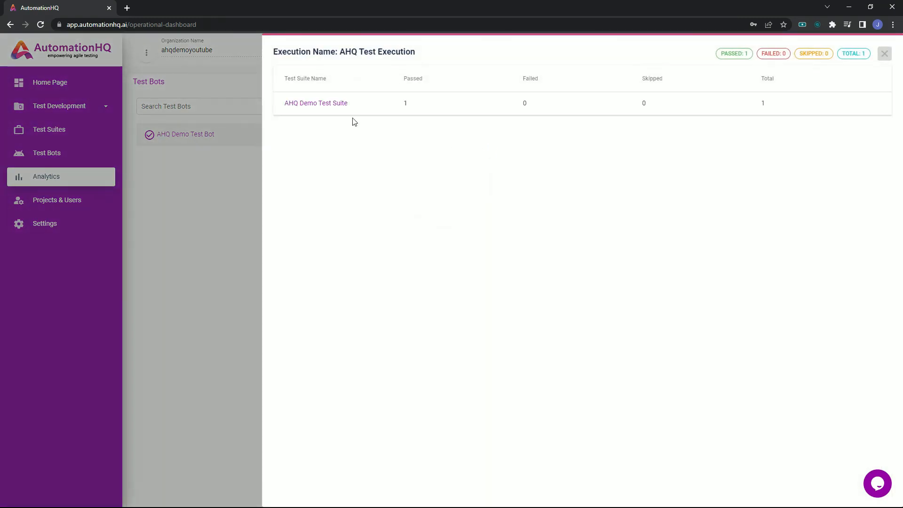
pyautogui.click(316, 103)
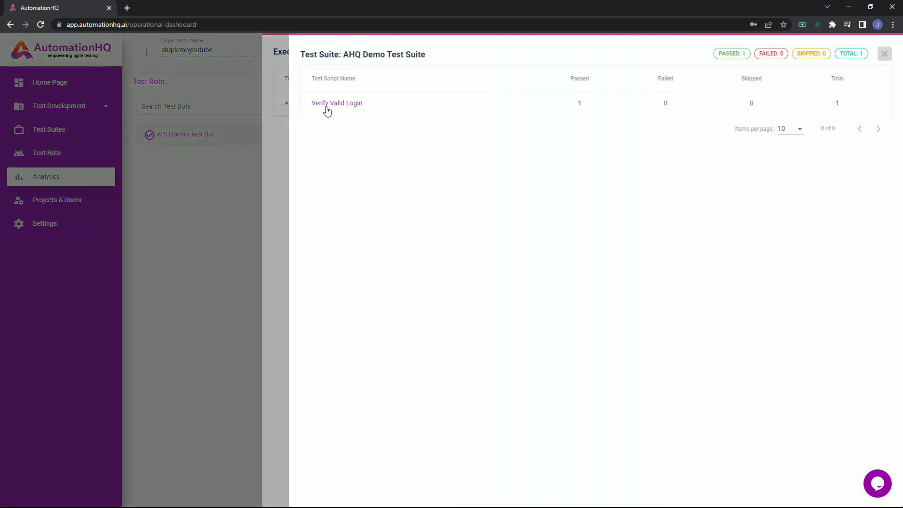
pyautogui.click(337, 102)
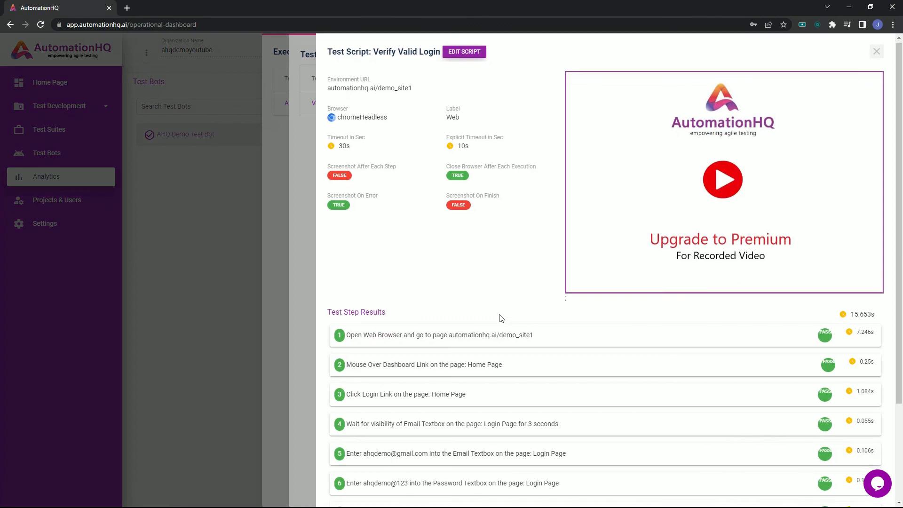